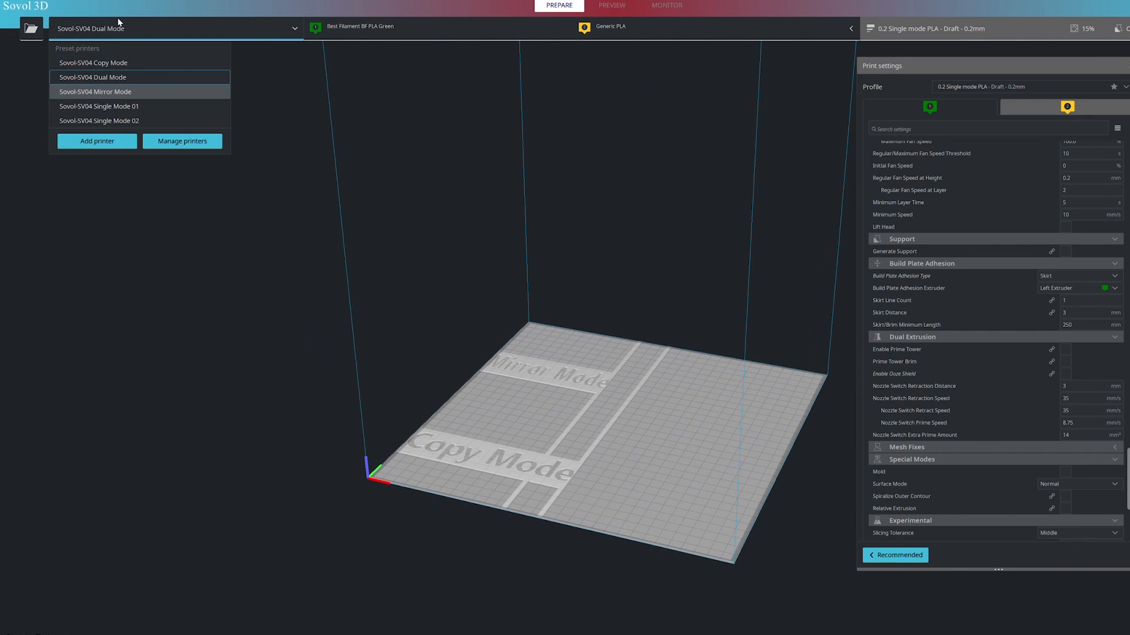
Switch the printer to Sovol-SV04 Single Mode 02, then back to SV04 Dual Mode.
click(99, 120)
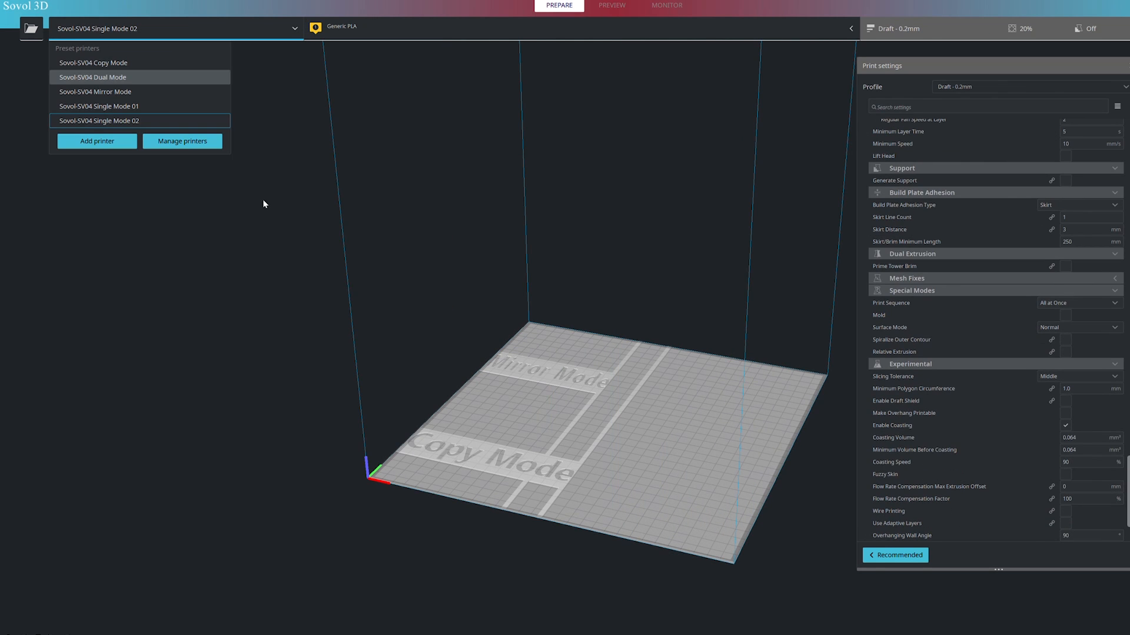
click(92, 77)
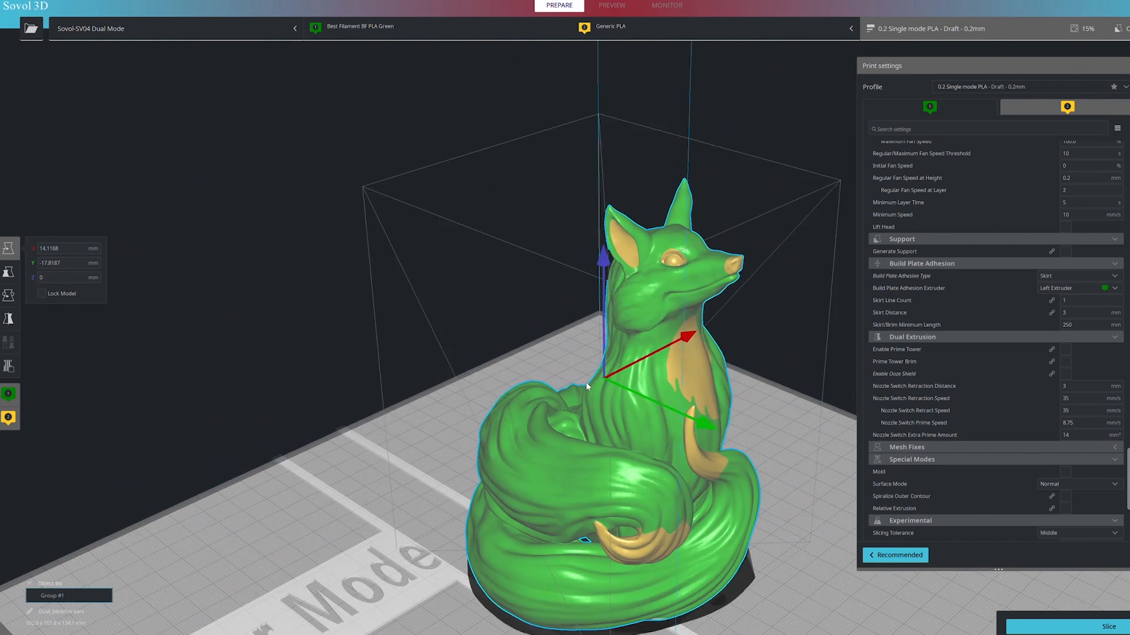
Slice the green and orange fox model for the SV04 Dual Mode printer.
click(1090, 623)
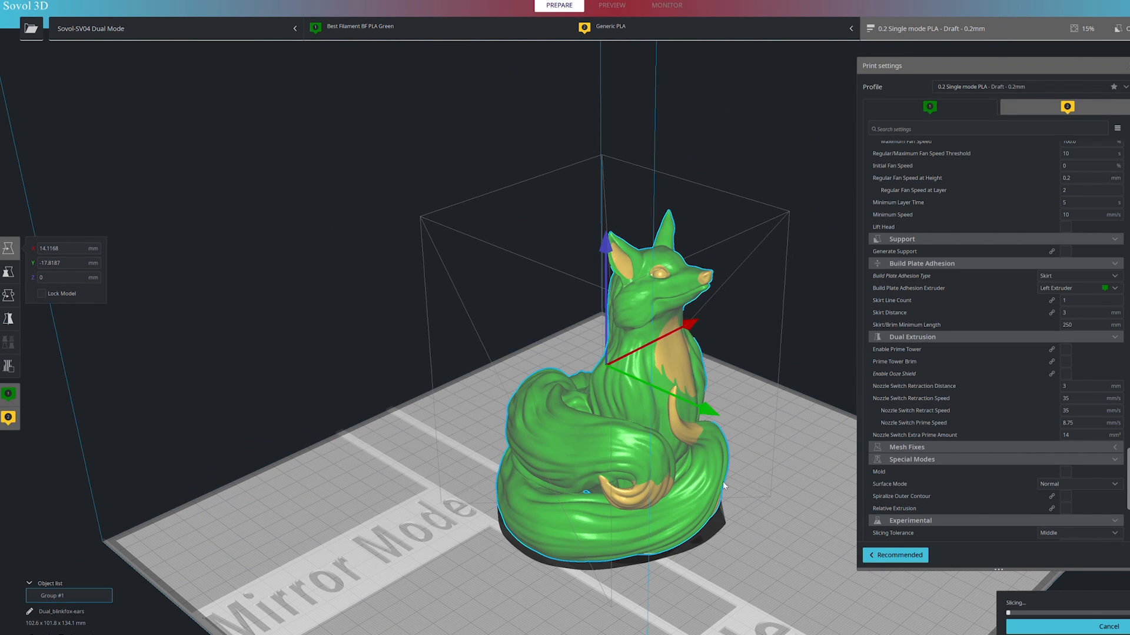